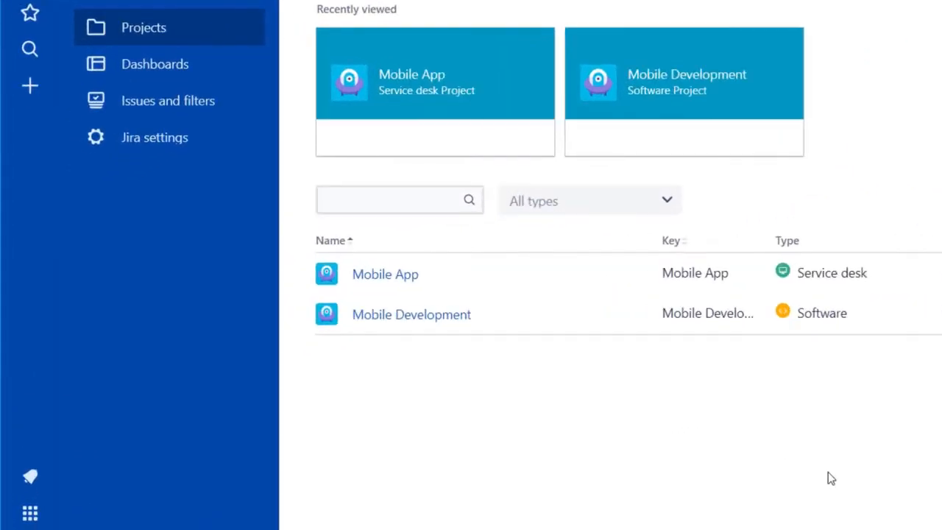
mouse_move(410, 287)
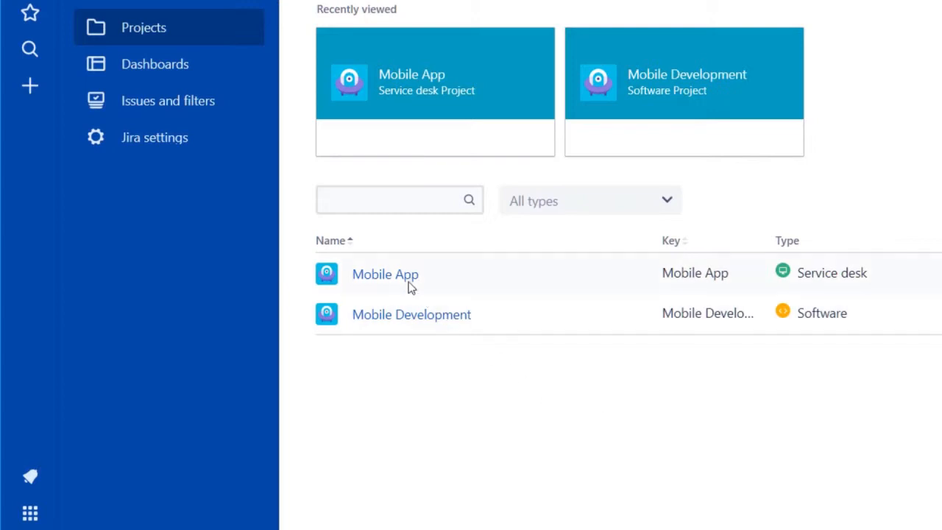
Step: Open the Mobile App project to reach its All open queue of nine requests
click(385, 274)
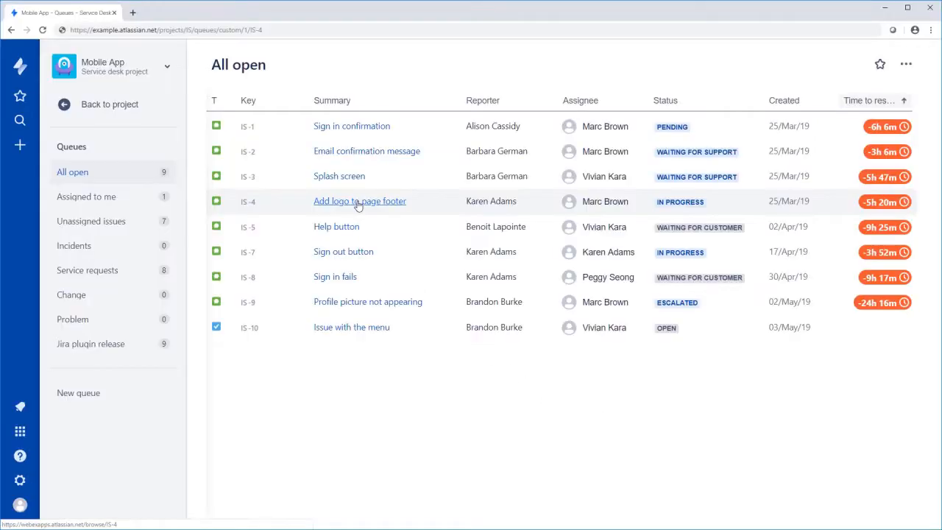
Step: Open request IS-4 'Add logo to page footer' and bring up its Cisco Webex Meetings panel
click(359, 201)
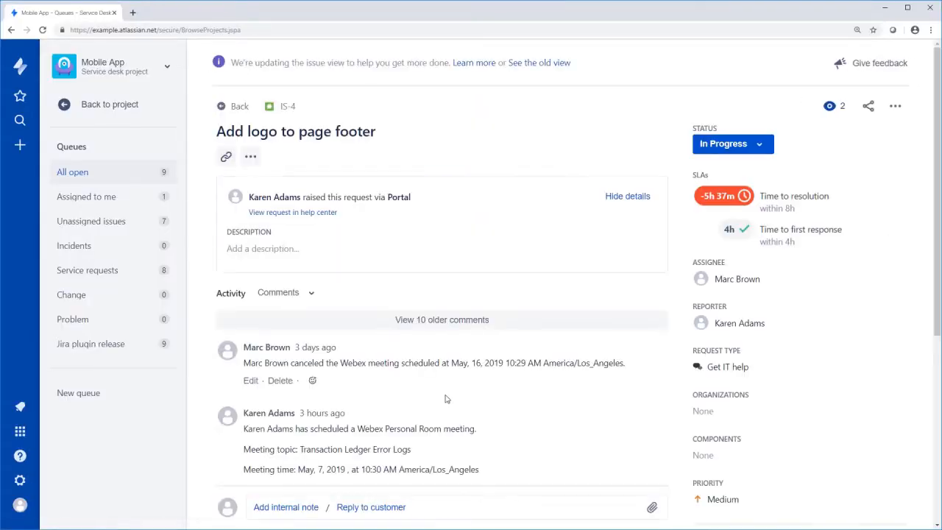
mouse_move(535, 403)
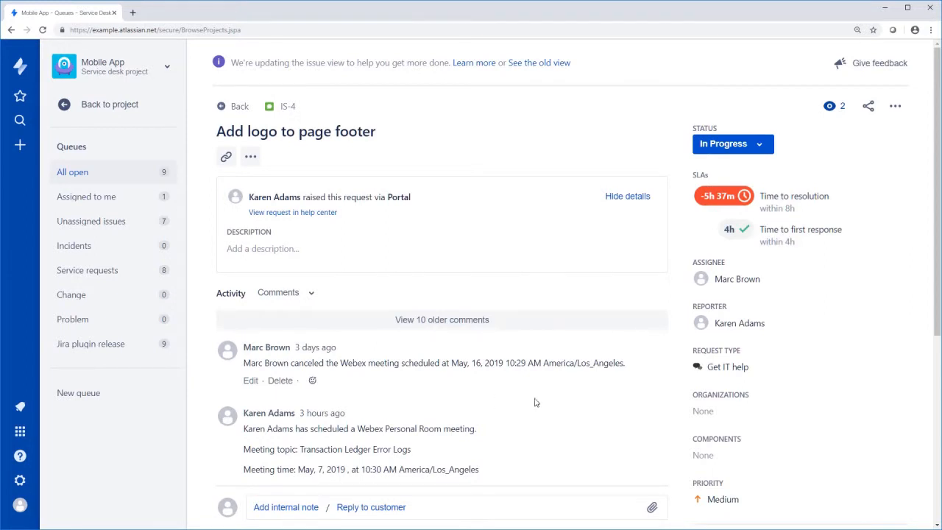
scroll(down, 3)
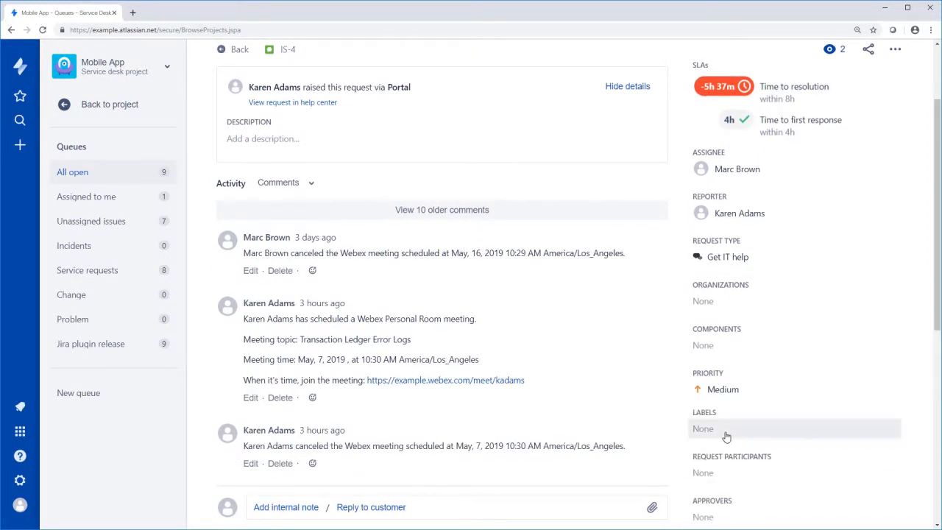
scroll(down, 3)
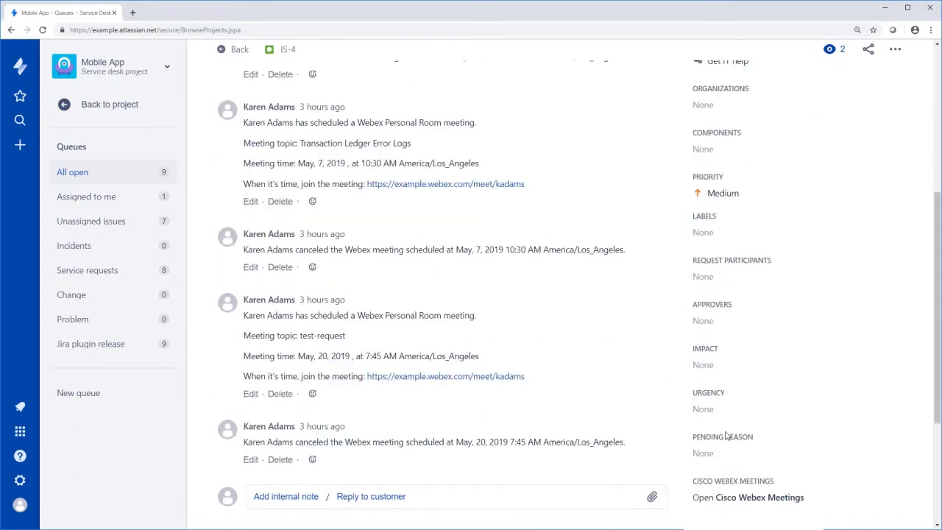
click(759, 498)
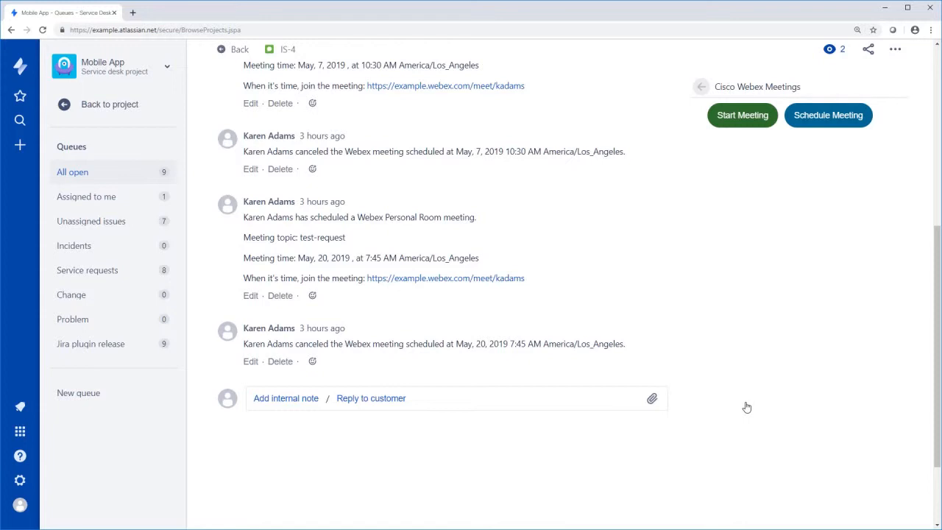
mouse_move(735, 124)
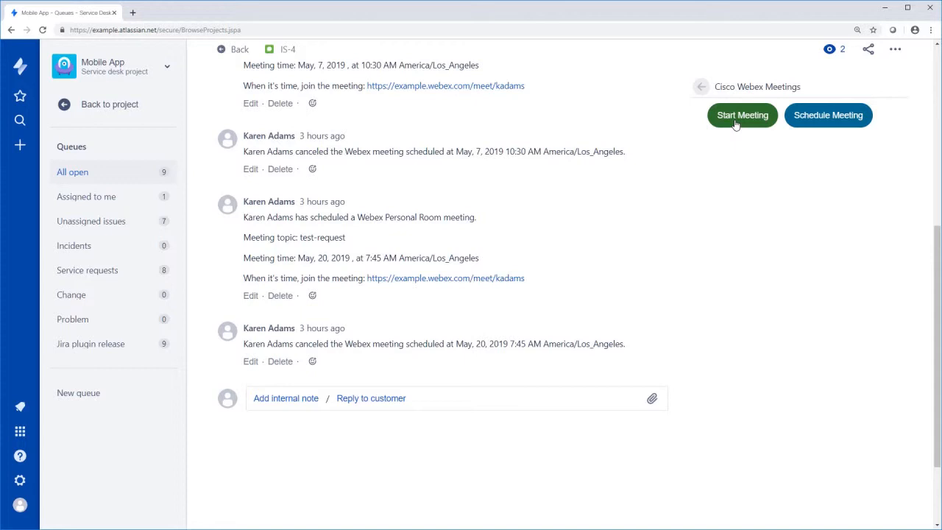
Step: Start an instant Webex Personal Room meeting on IS-4, then cancel it
click(742, 115)
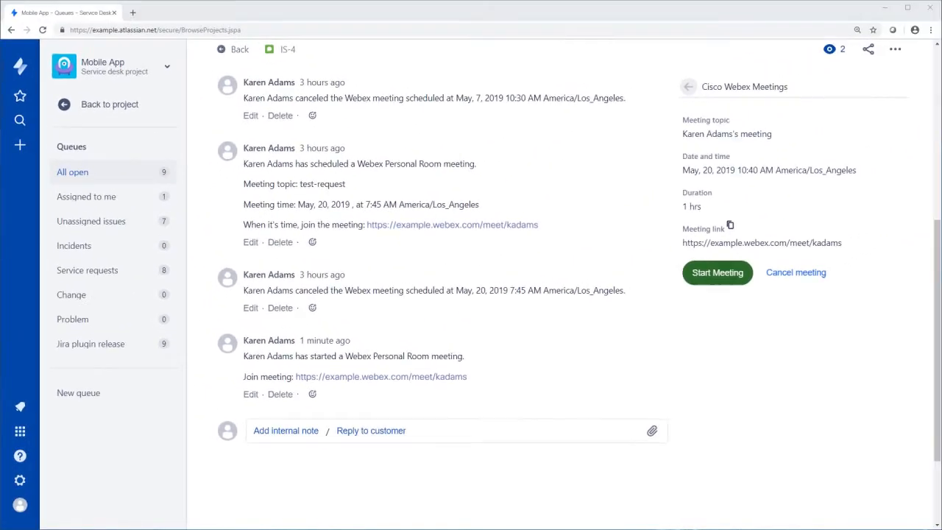
click(687, 86)
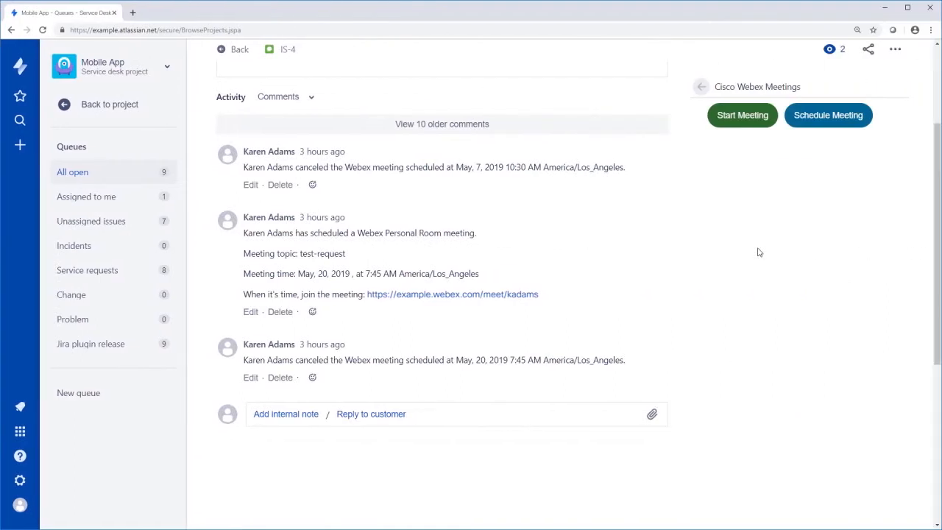
mouse_move(823, 141)
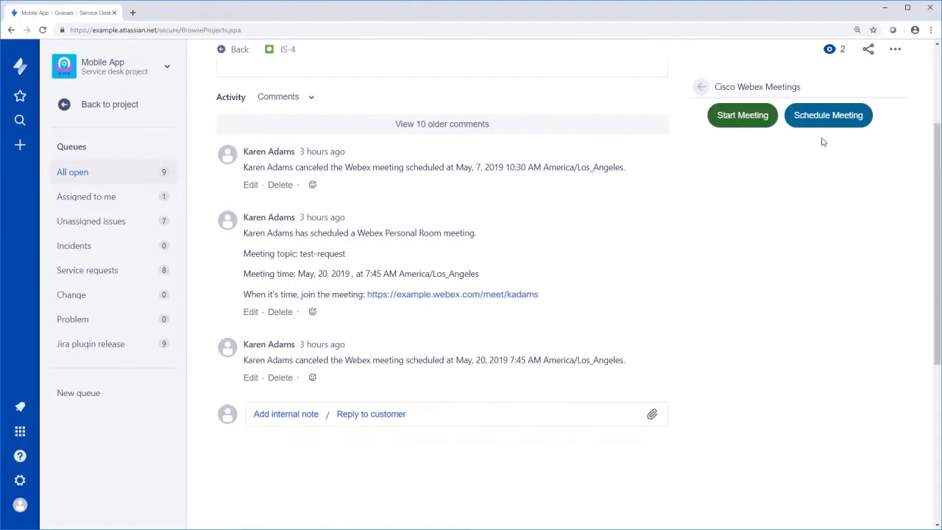
Step: Schedule a 30-minute Webex meeting 'Production deployment timeline' for May 21, 2019 on IS-4
click(827, 115)
text(Production deployment timelin)
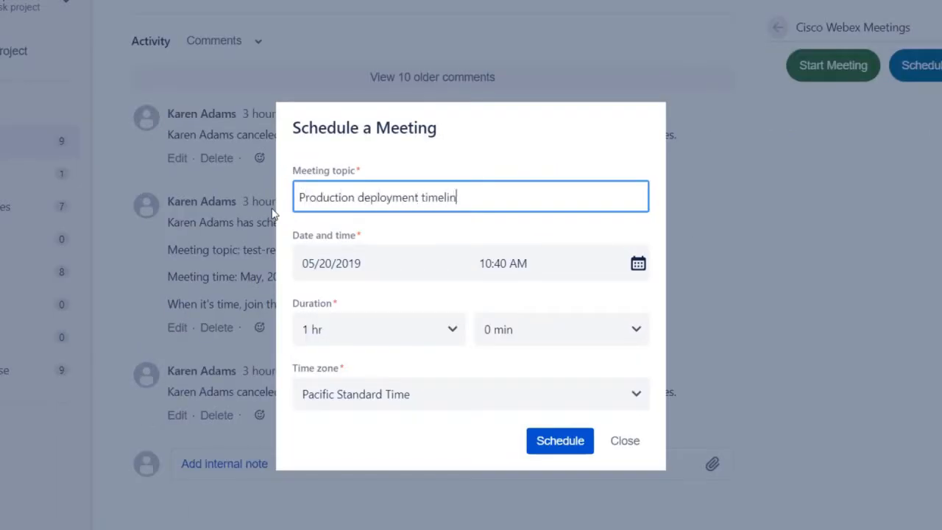
text(e)
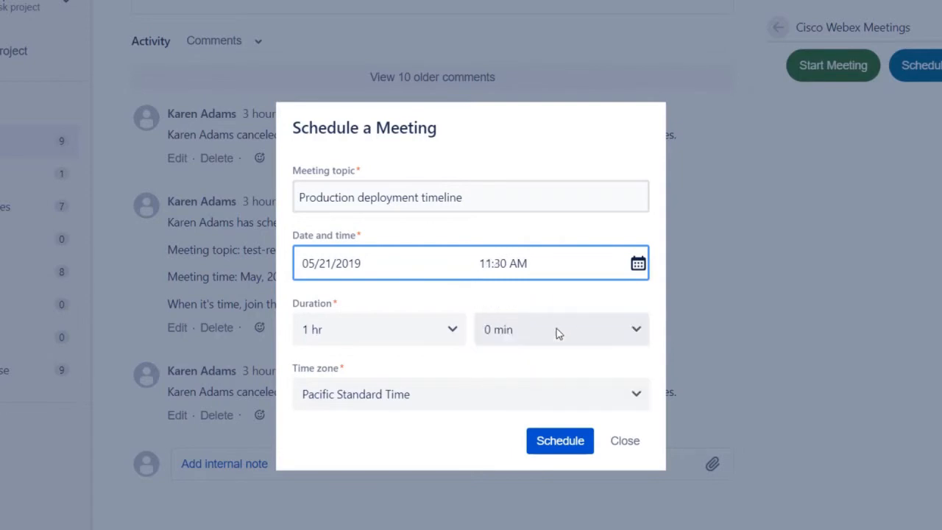
click(630, 329)
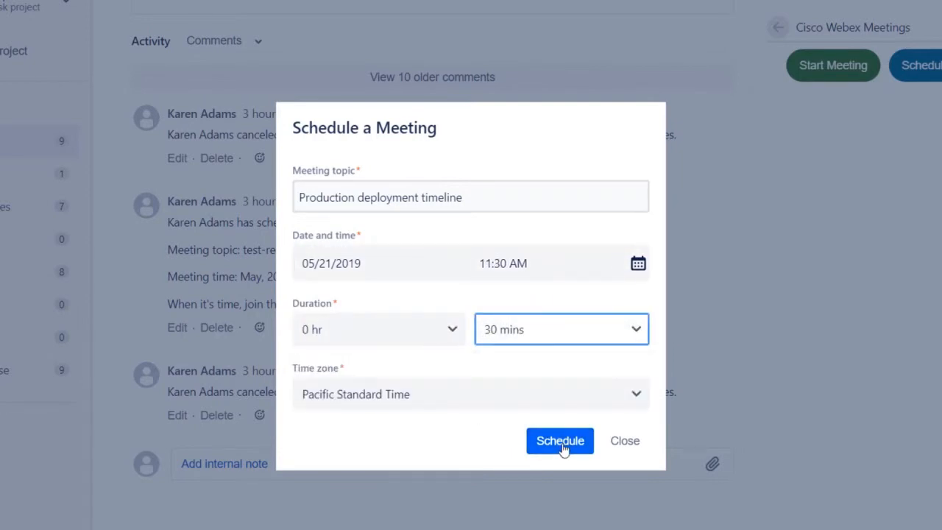
click(559, 440)
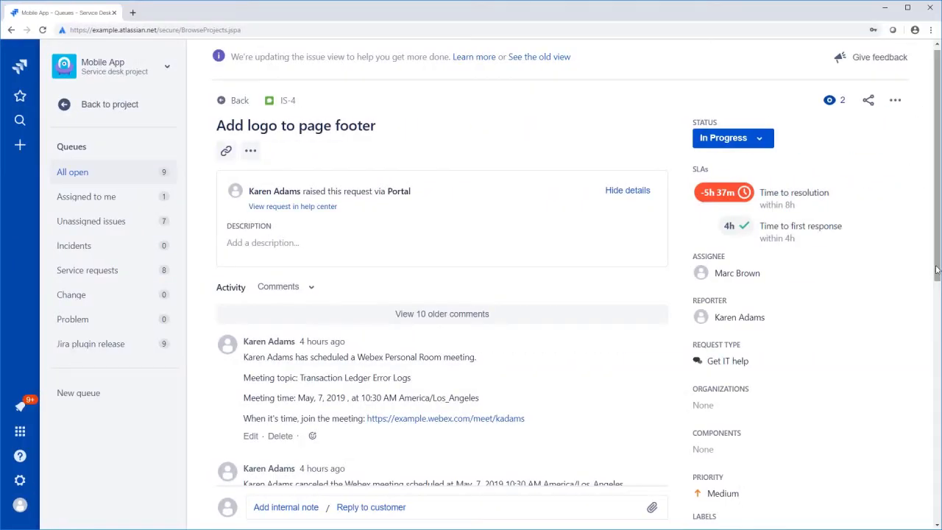
Step: View the scheduled Production deployment timeline meeting's 30-minute details in the Webex panel
scroll(down, 3)
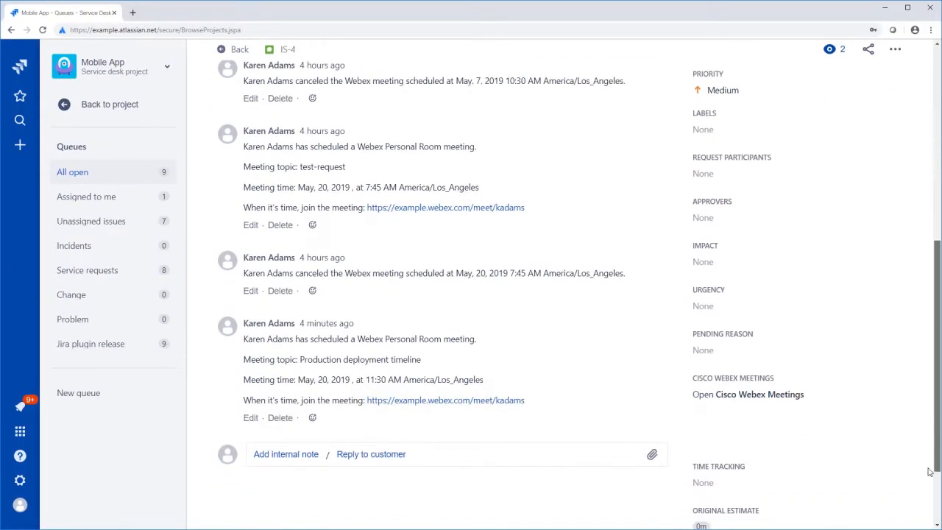
scroll(down, 3)
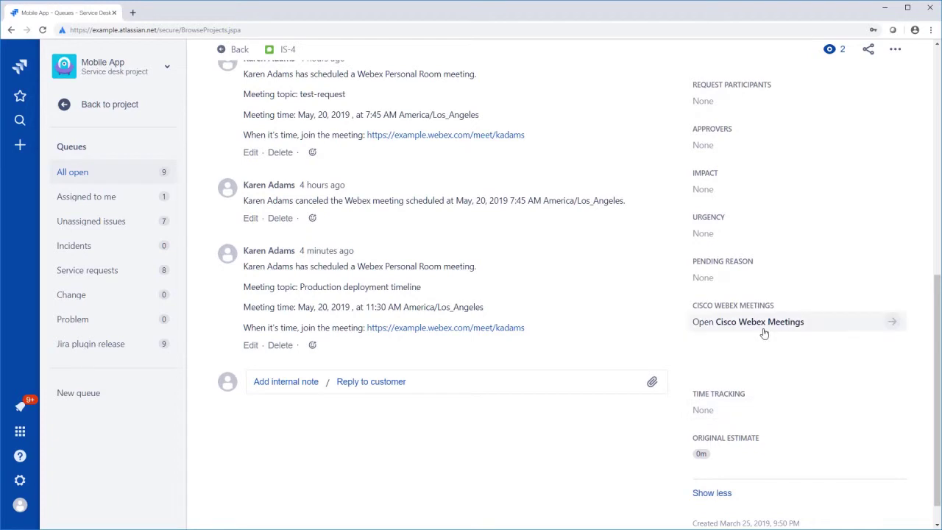
click(748, 320)
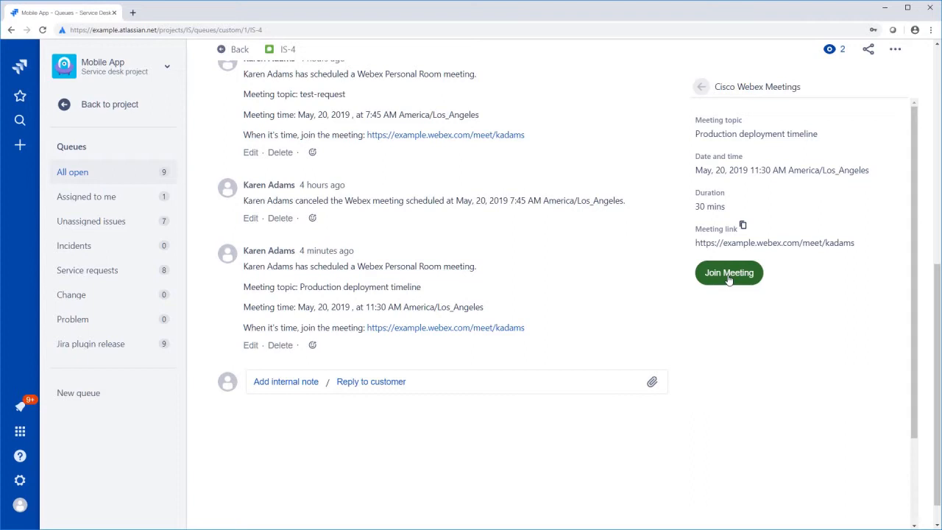
mouse_move(538, 330)
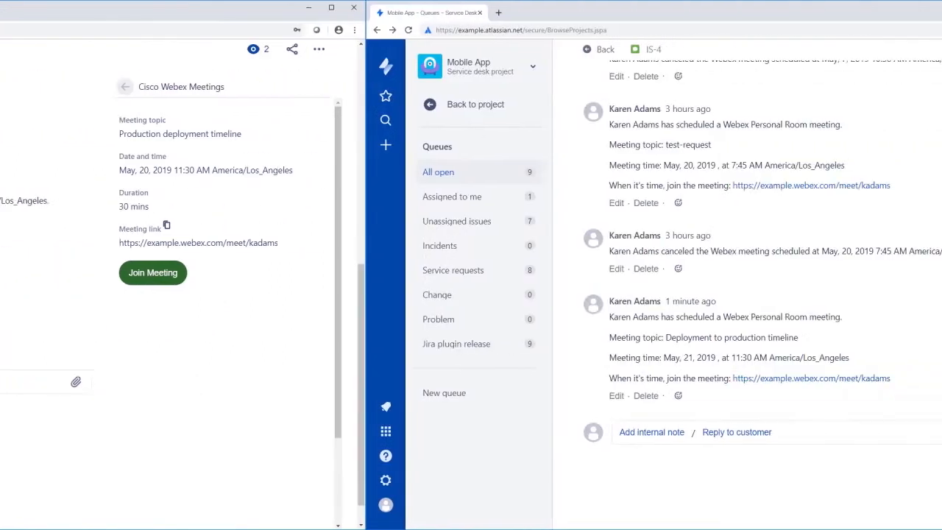
Step: Cancel the May 21, 2019 11:30 AM Webex meeting so IS-4's activity logs the cancellation
click(331, 7)
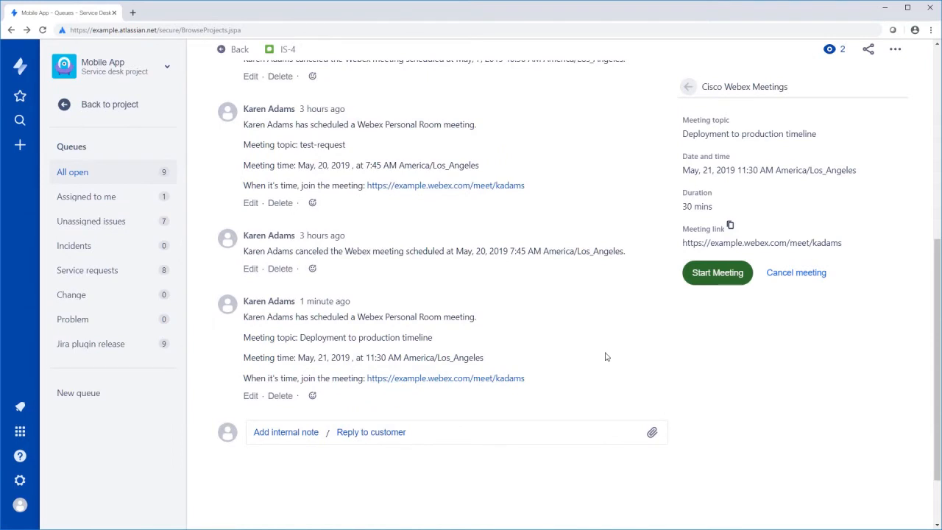
click(795, 272)
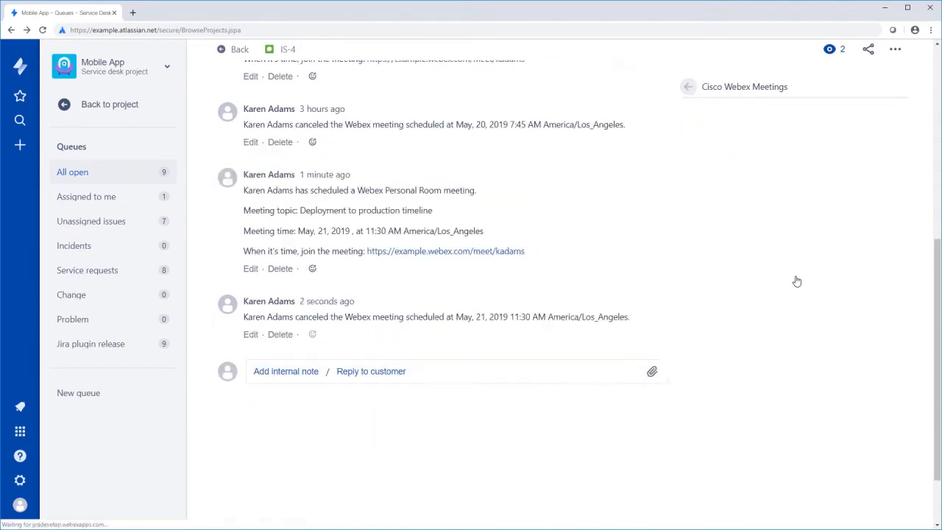